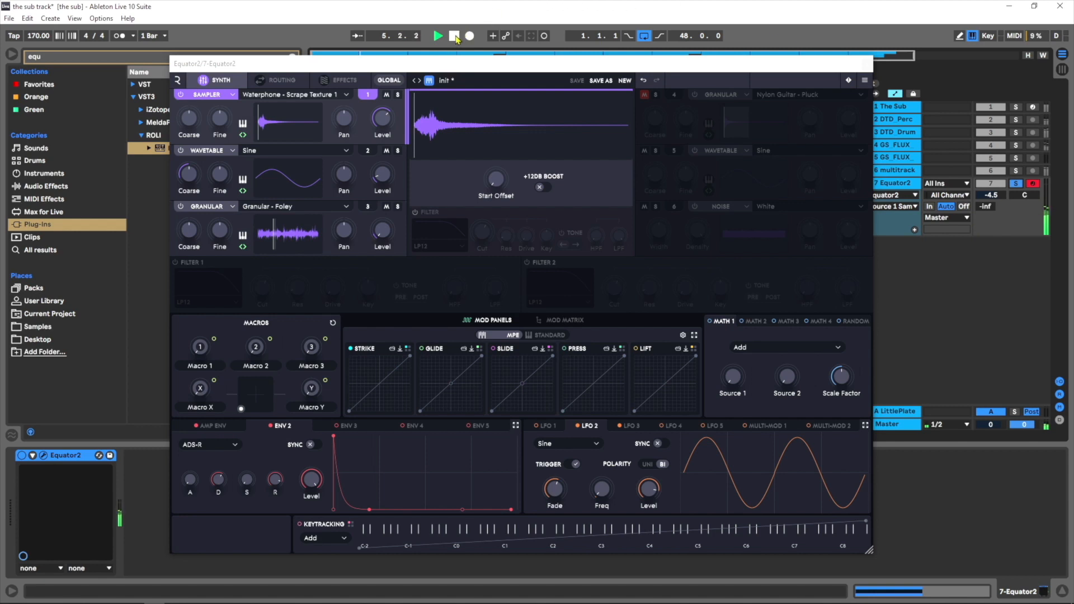
Stop playback and reset Equator2 to a blank init patch, discarding unsaved changes.
click(438, 36)
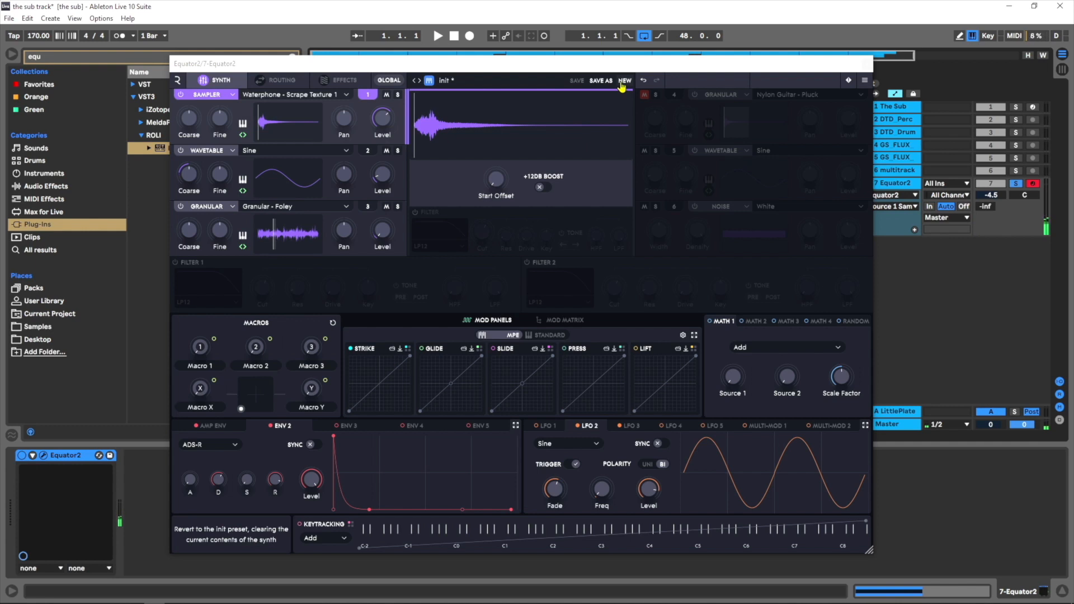
click(625, 80)
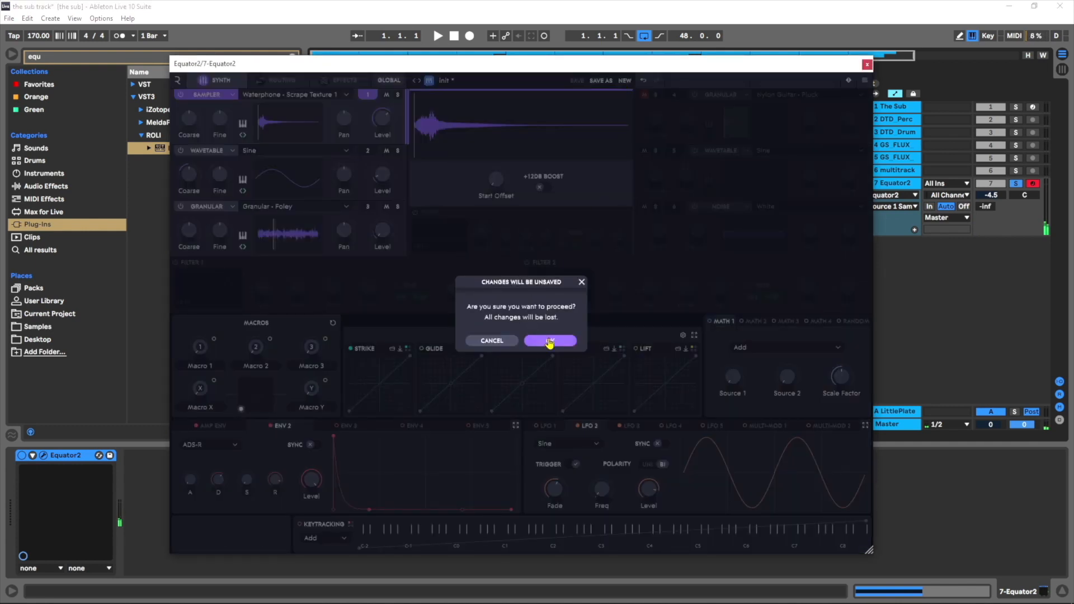
click(550, 341)
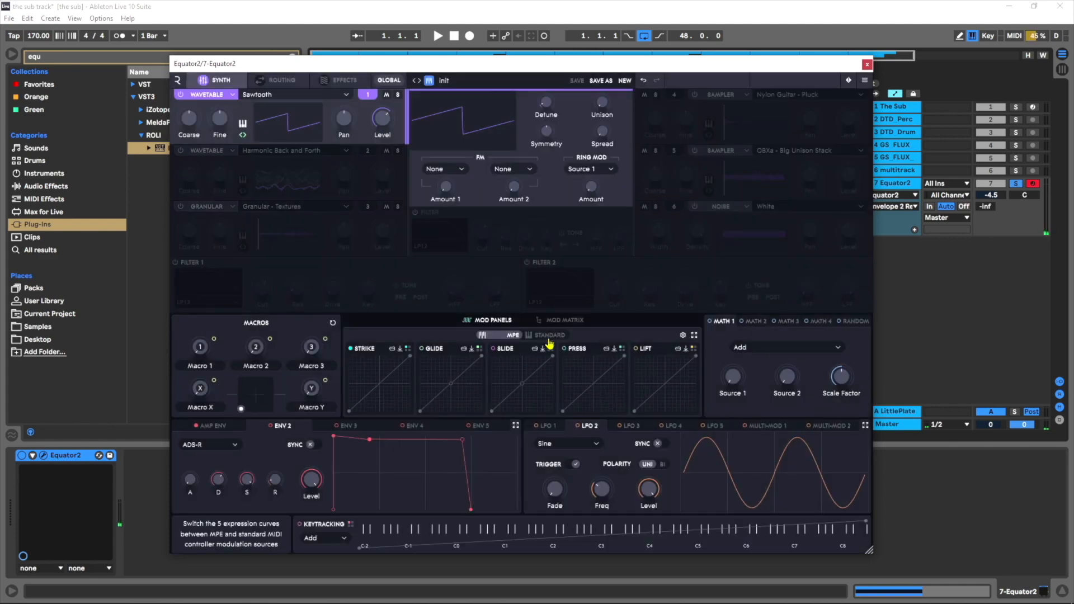
Make source 1 a Sampler loaded with Waterphone - Scrape Texture 1.
click(206, 94)
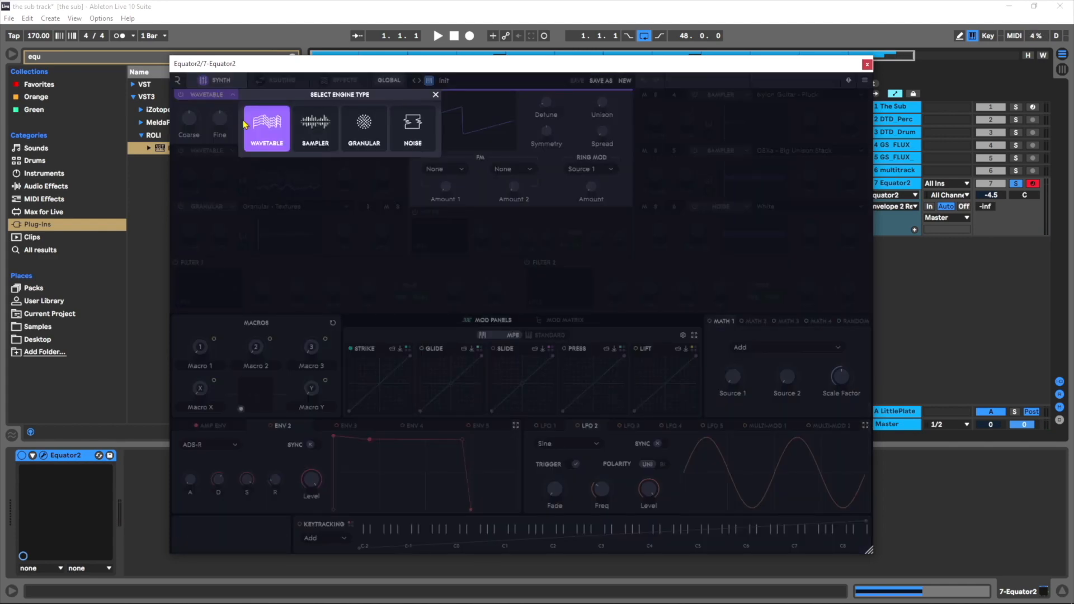
click(314, 129)
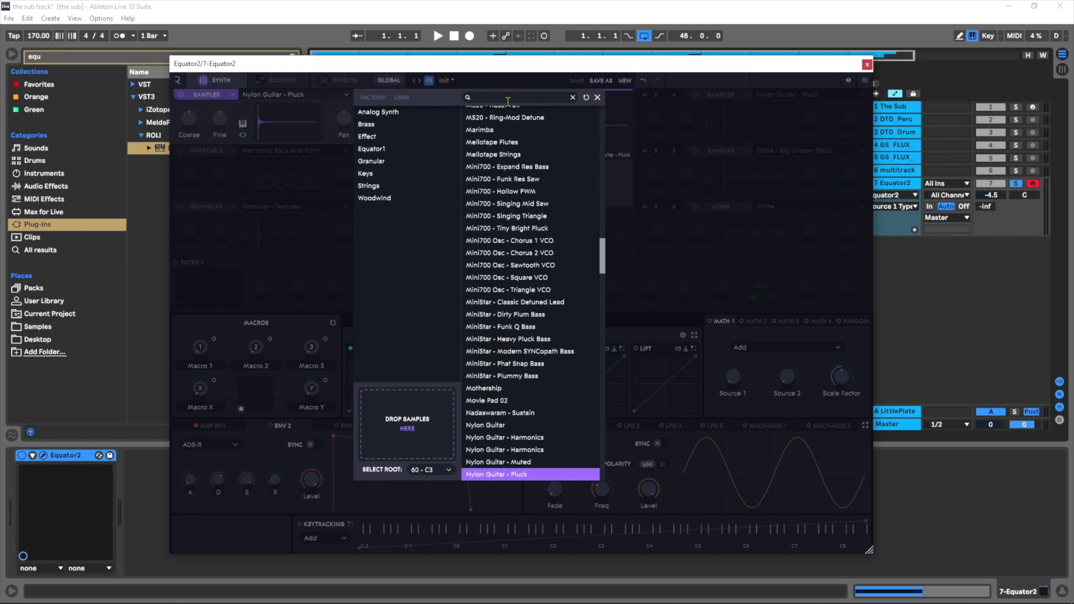
text(water)
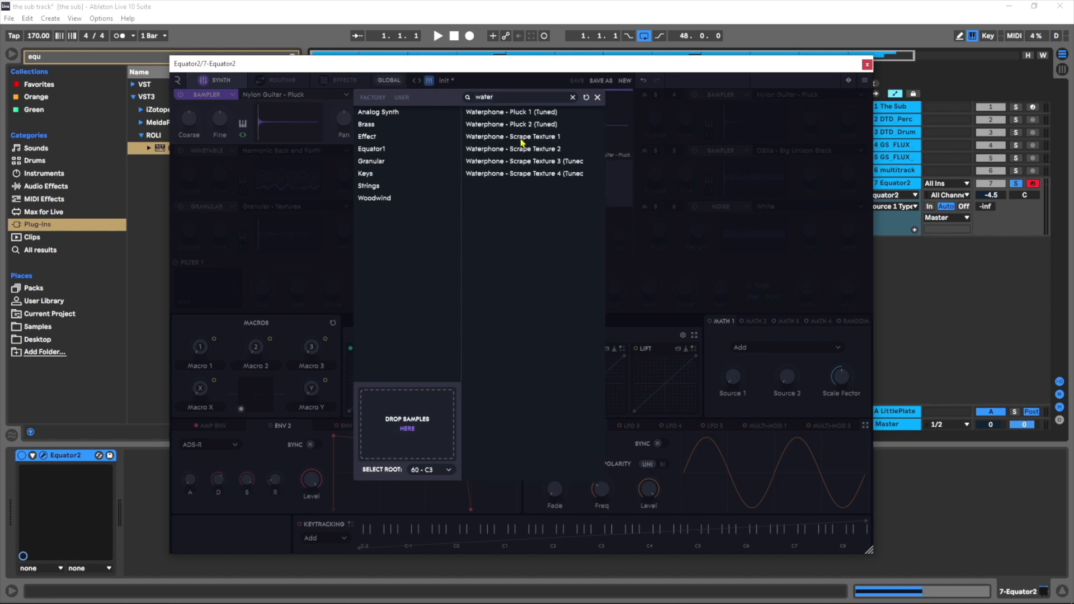
double_click(512, 137)
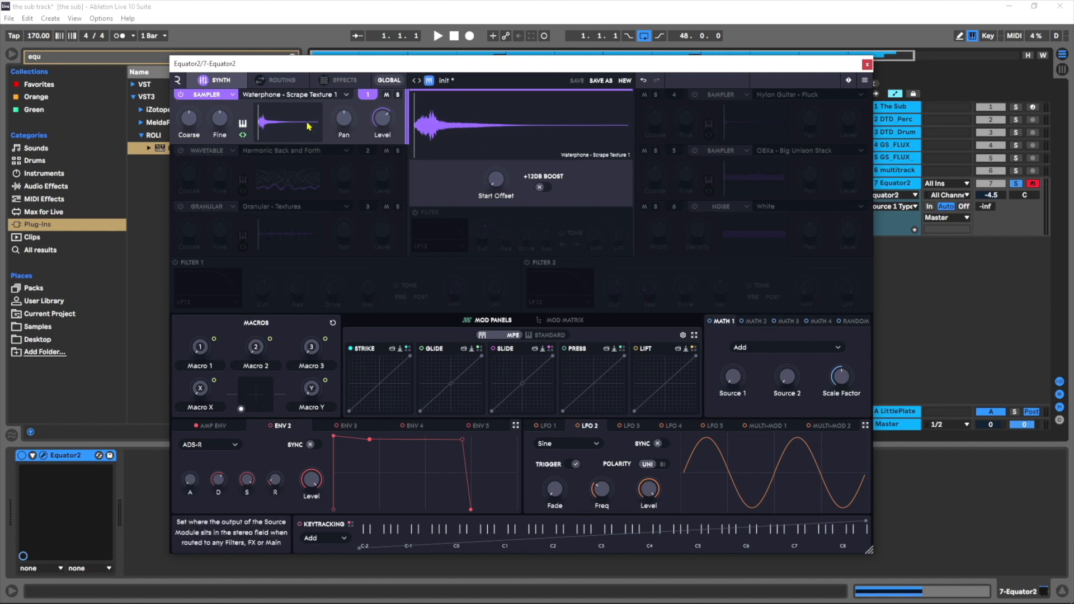
mouse_move(304, 125)
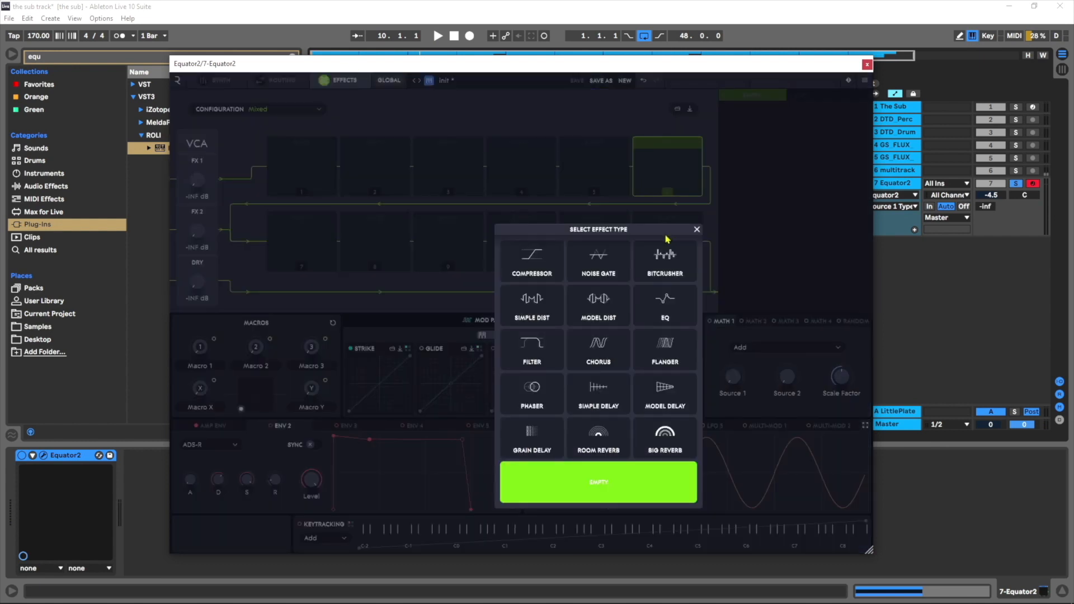
Add a Big Reverb to the last effects slot with the Massive and Bright preset.
click(664, 439)
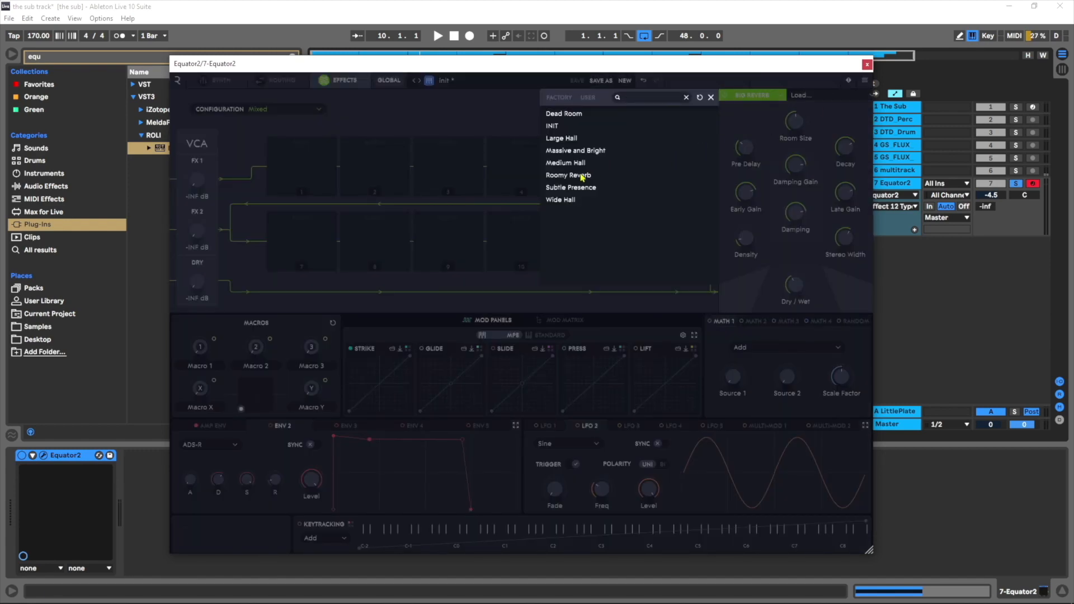
click(576, 150)
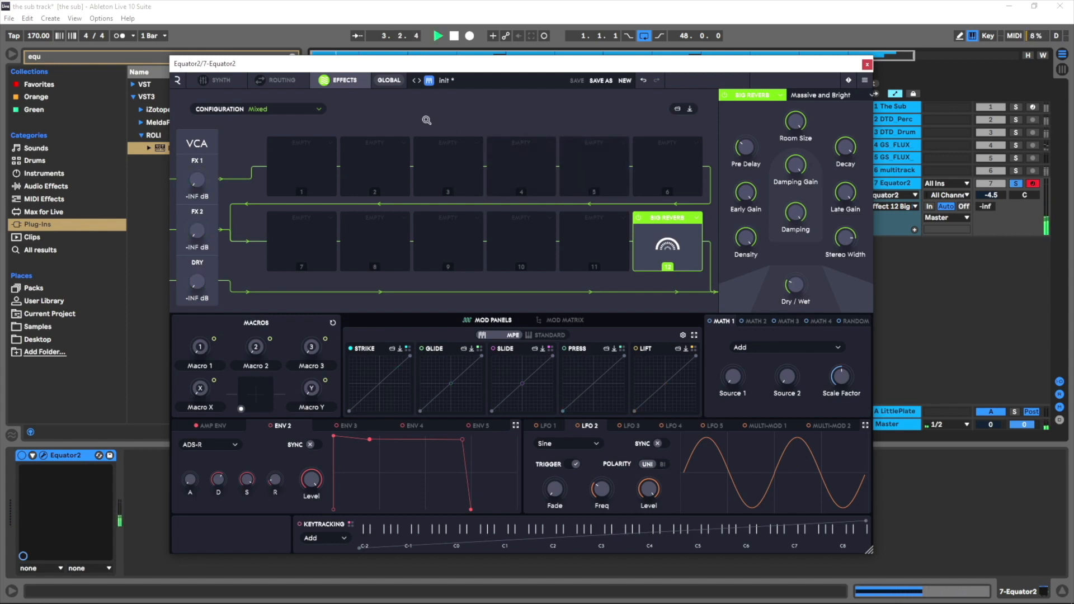
mouse_move(231, 88)
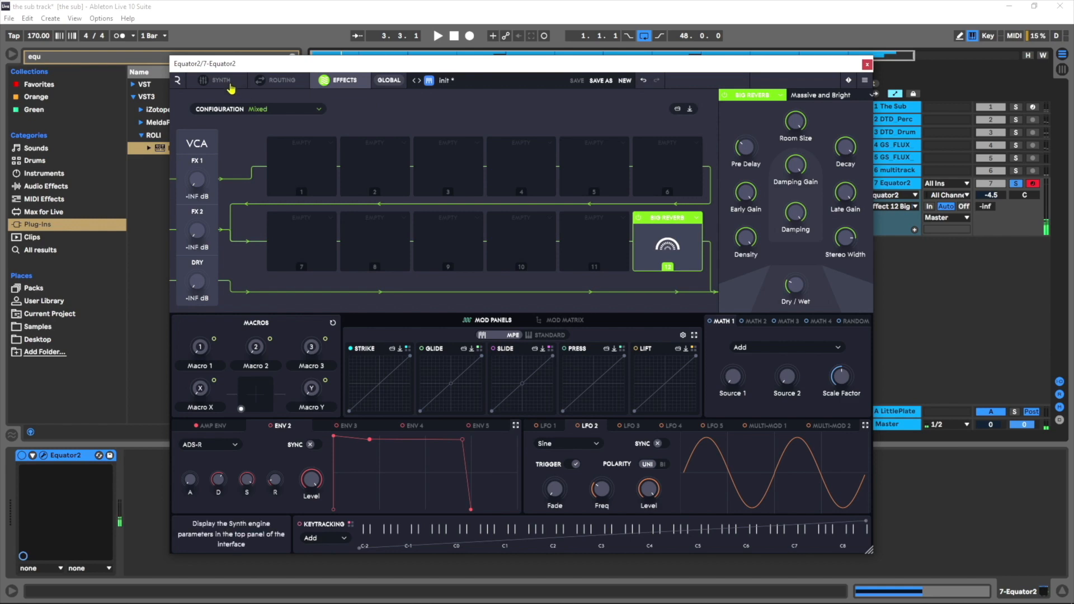
Give source 2 the Single Cycle Sine wavetable and open its Coarse modulation panel.
click(220, 80)
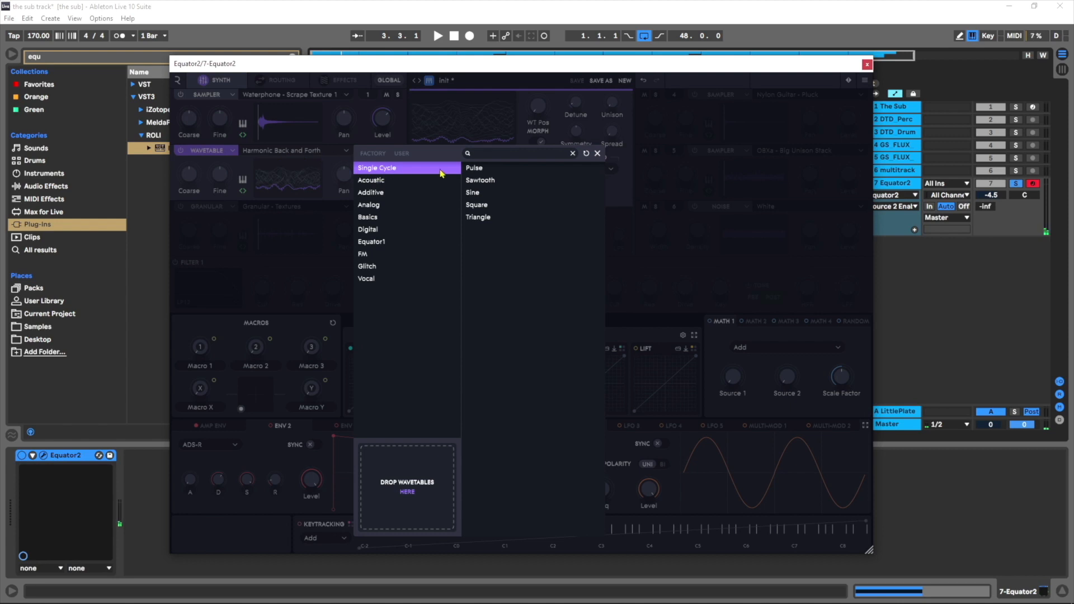
click(472, 192)
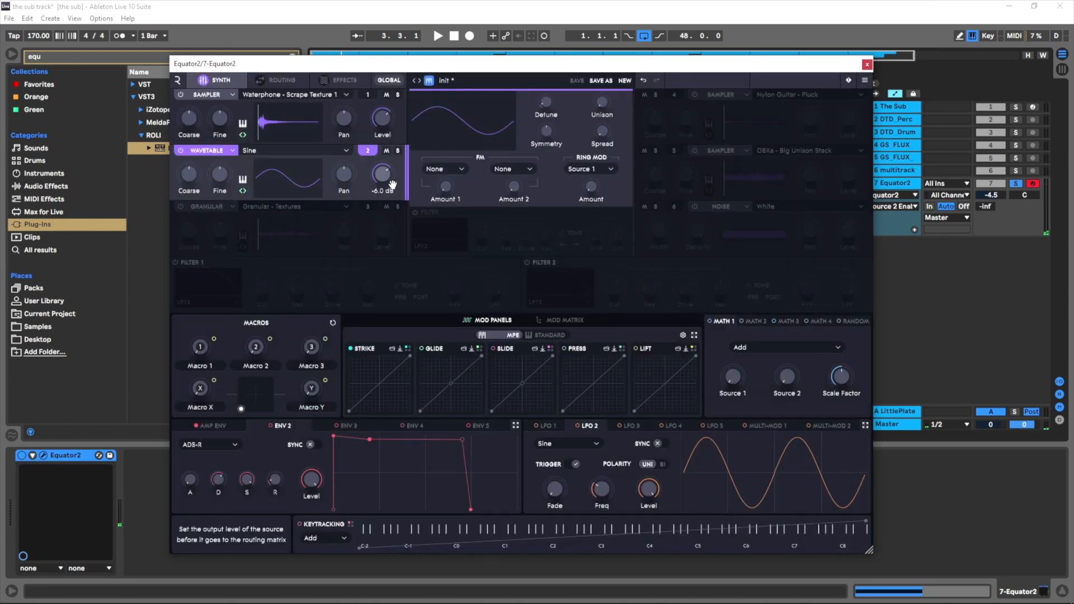
click(397, 150)
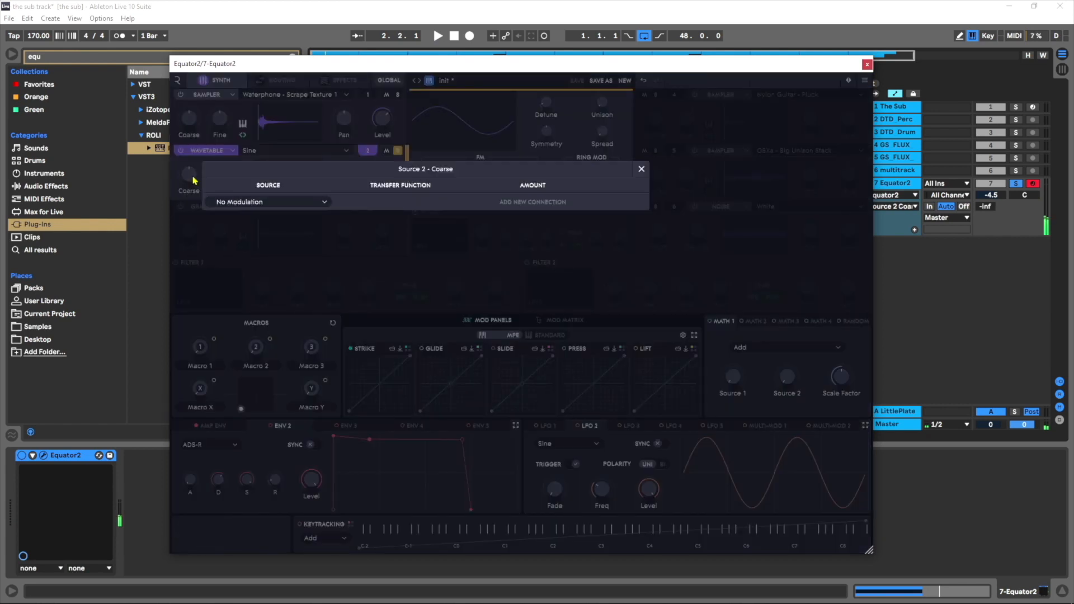
Add LFO 2 as a modulation source for Source 2 Coarse and close the panel.
click(267, 201)
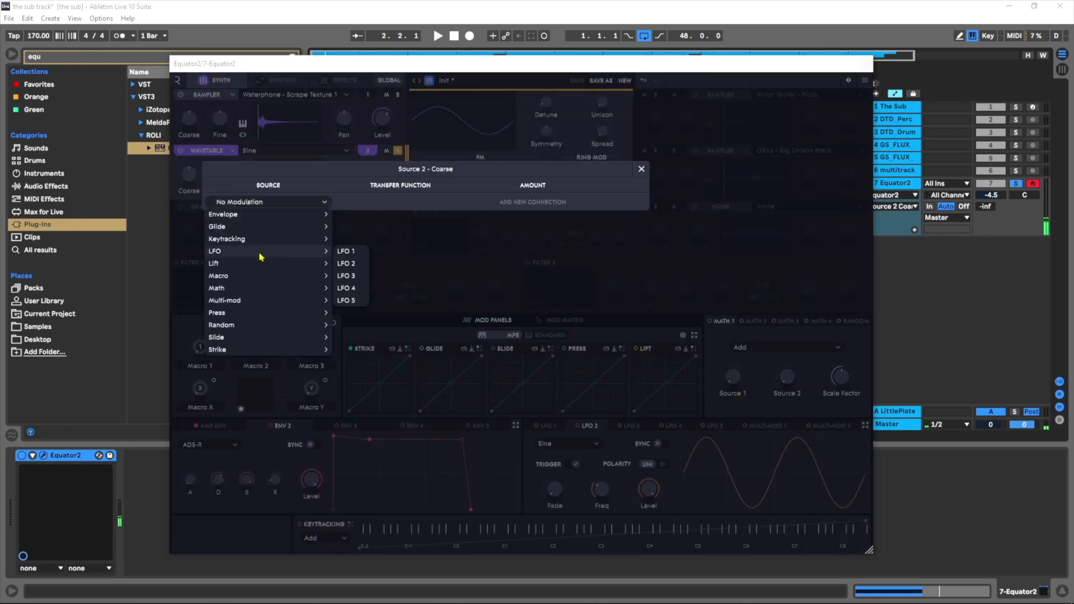
click(346, 263)
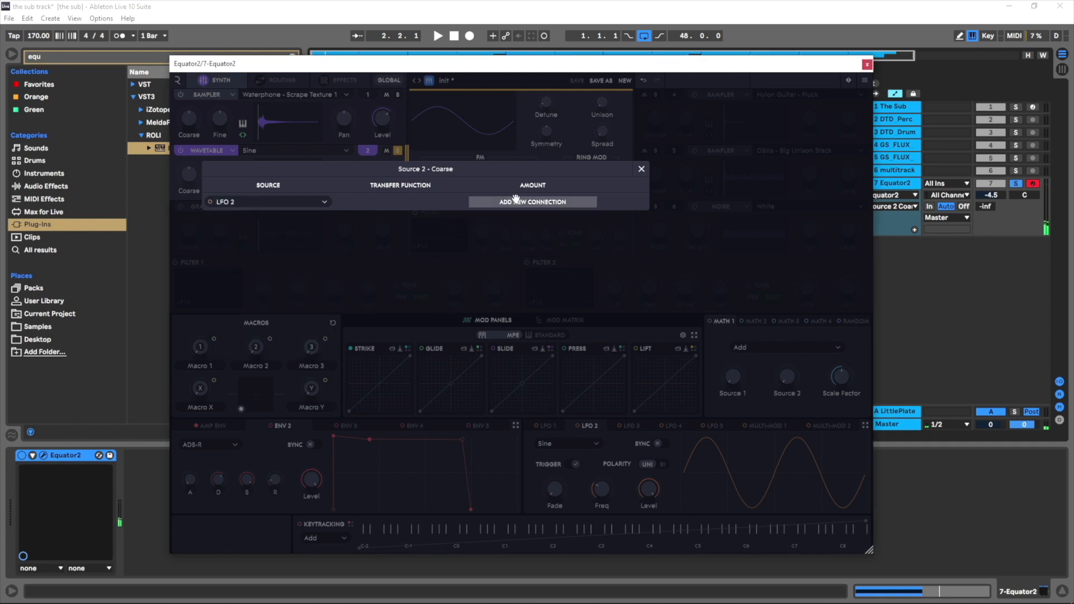
click(641, 168)
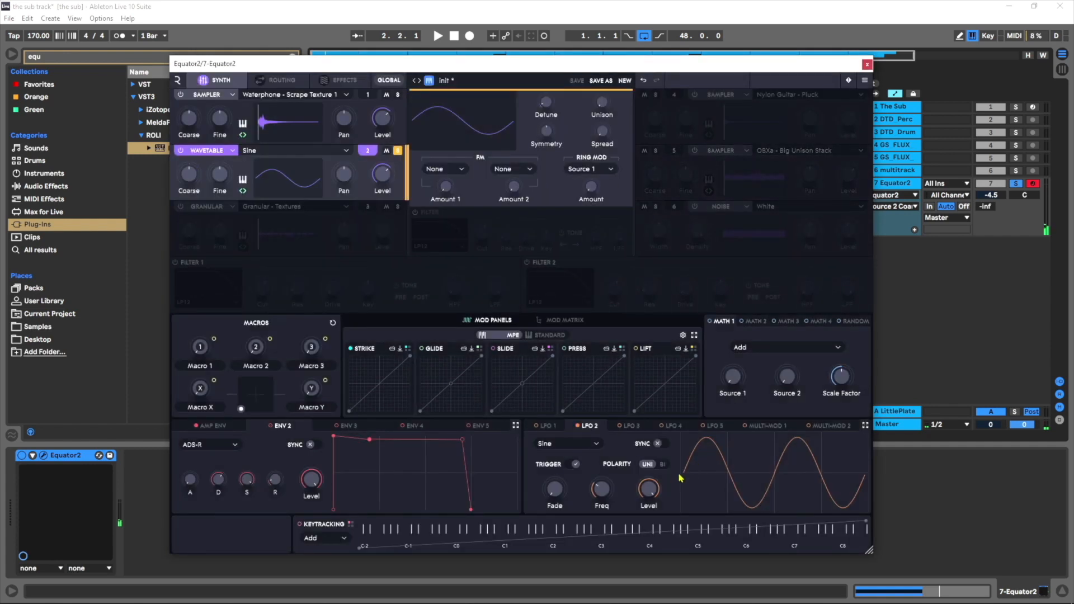
mouse_move(601, 489)
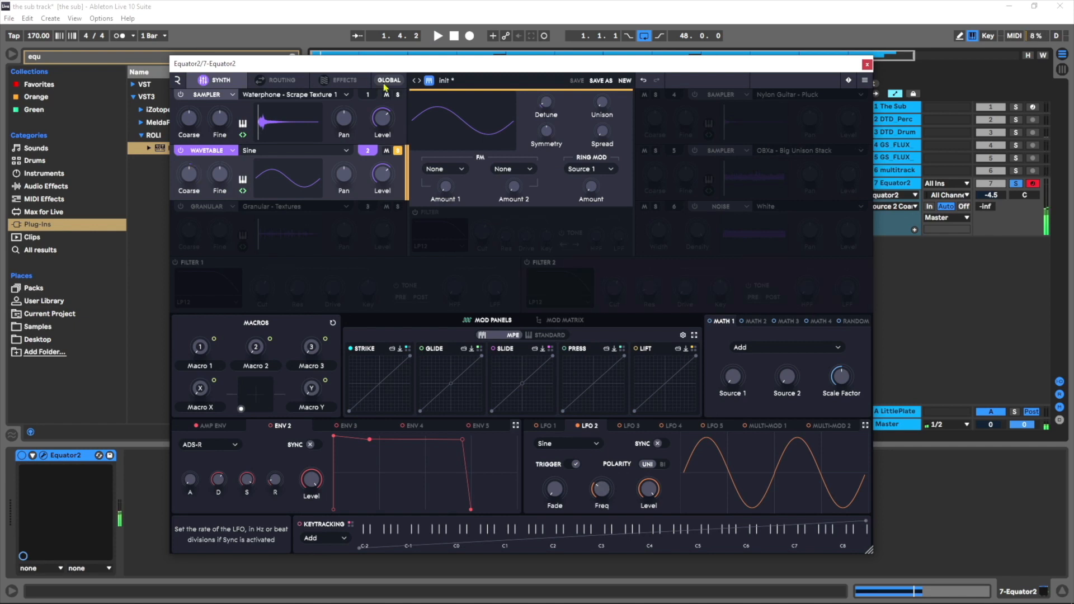
Check the effects rack, set LFO 2 polarity to BI, then return to Effects.
click(341, 80)
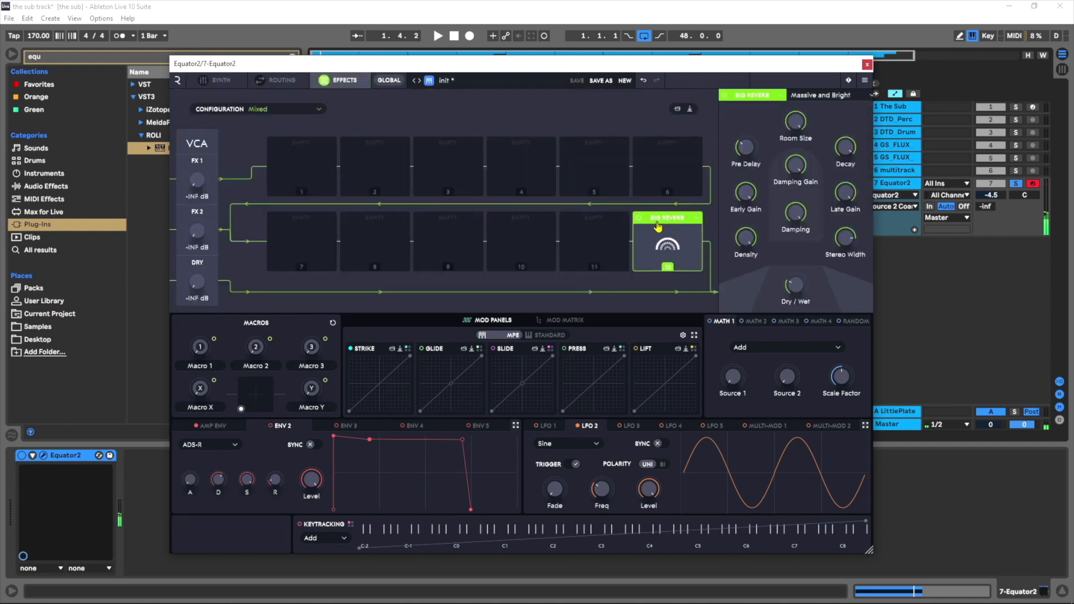
click(220, 80)
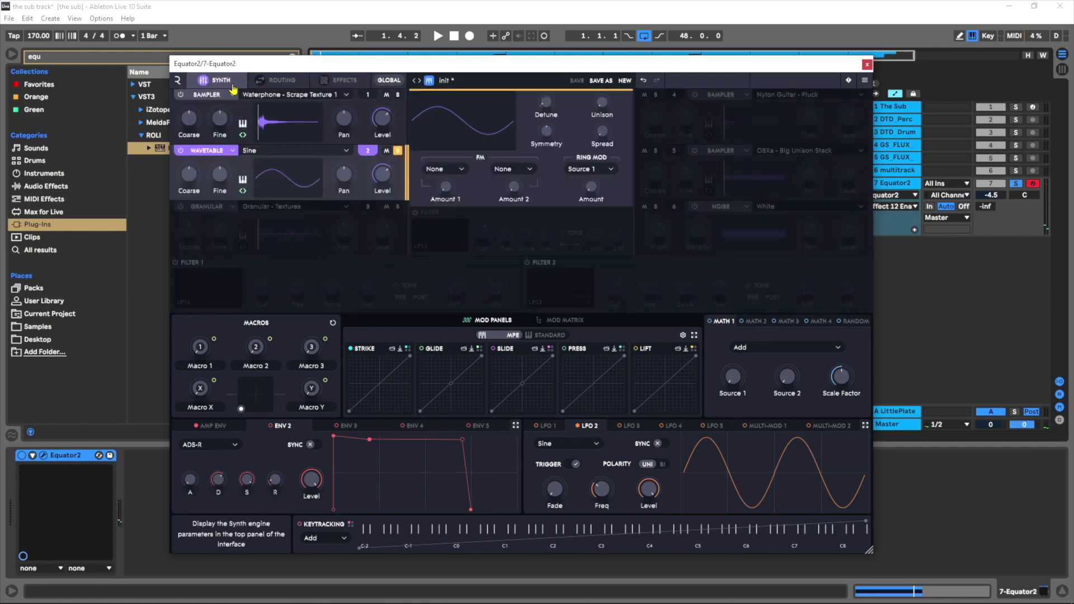
mouse_move(648, 488)
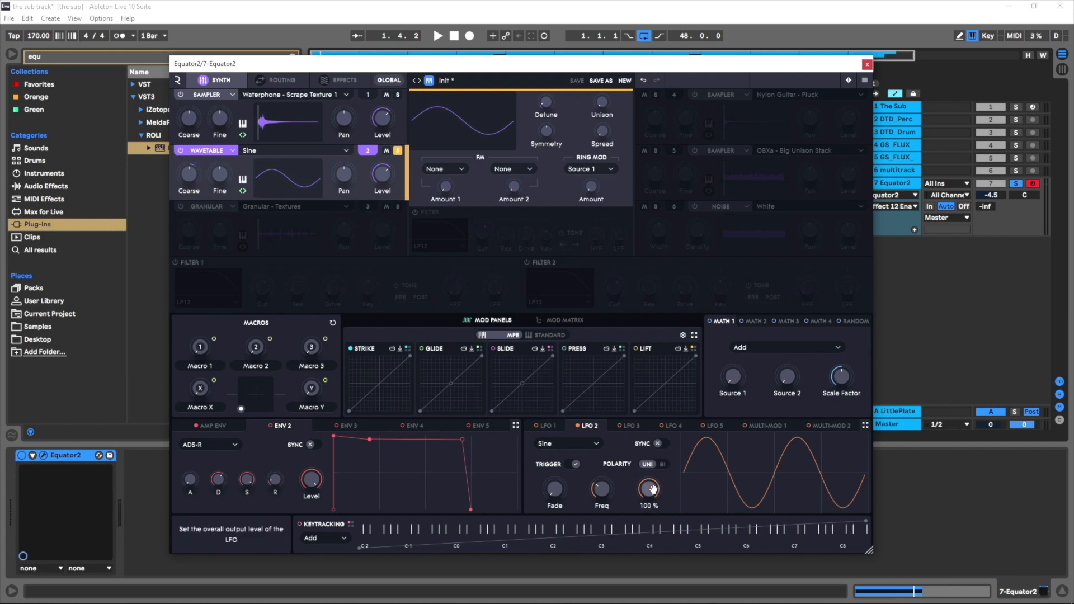
mouse_move(601, 491)
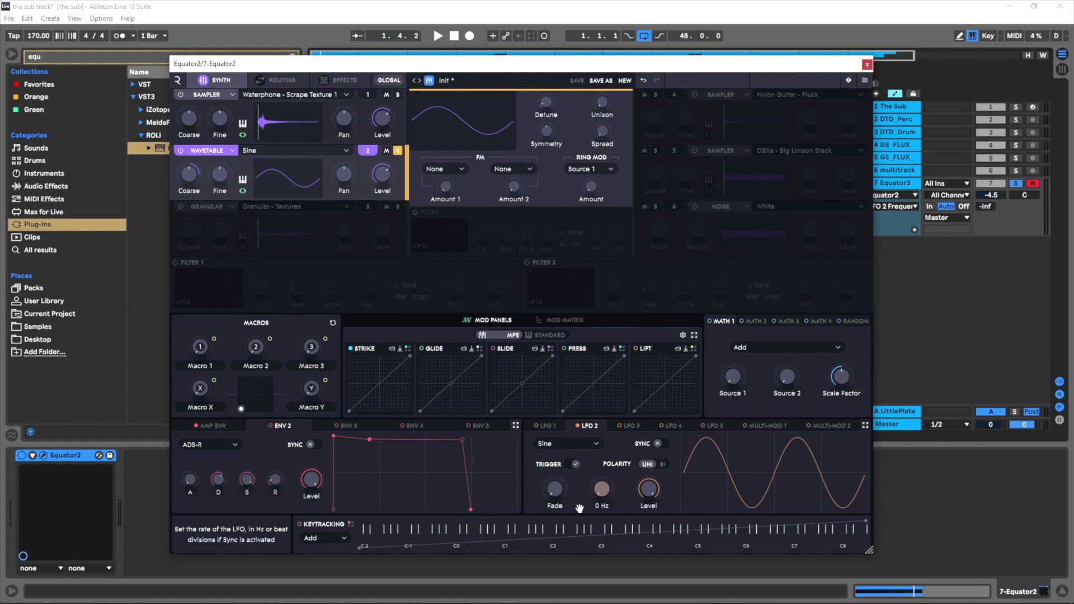
mouse_move(631, 504)
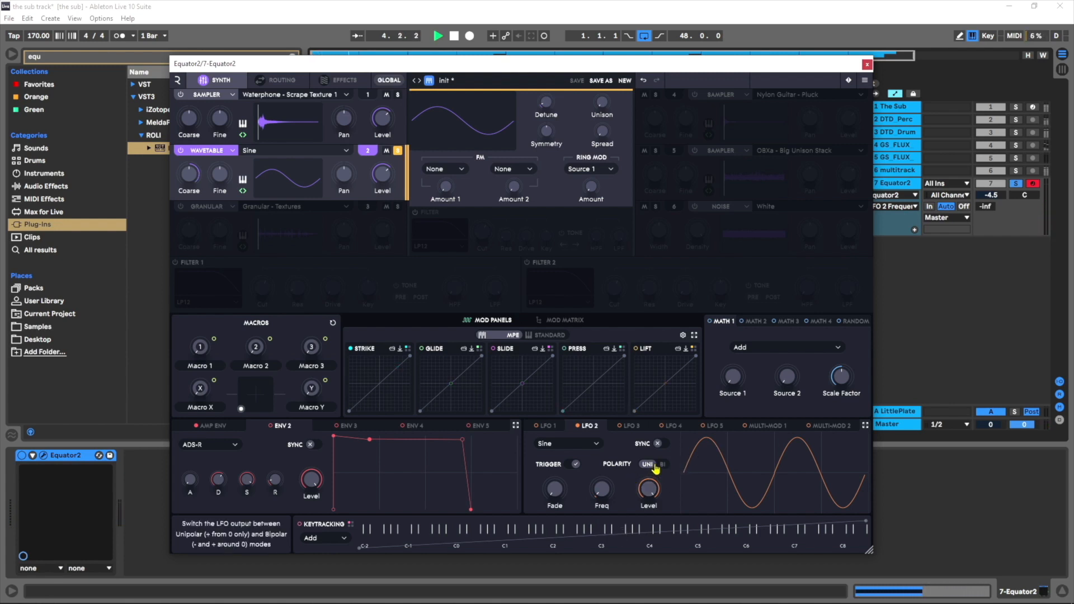
click(660, 464)
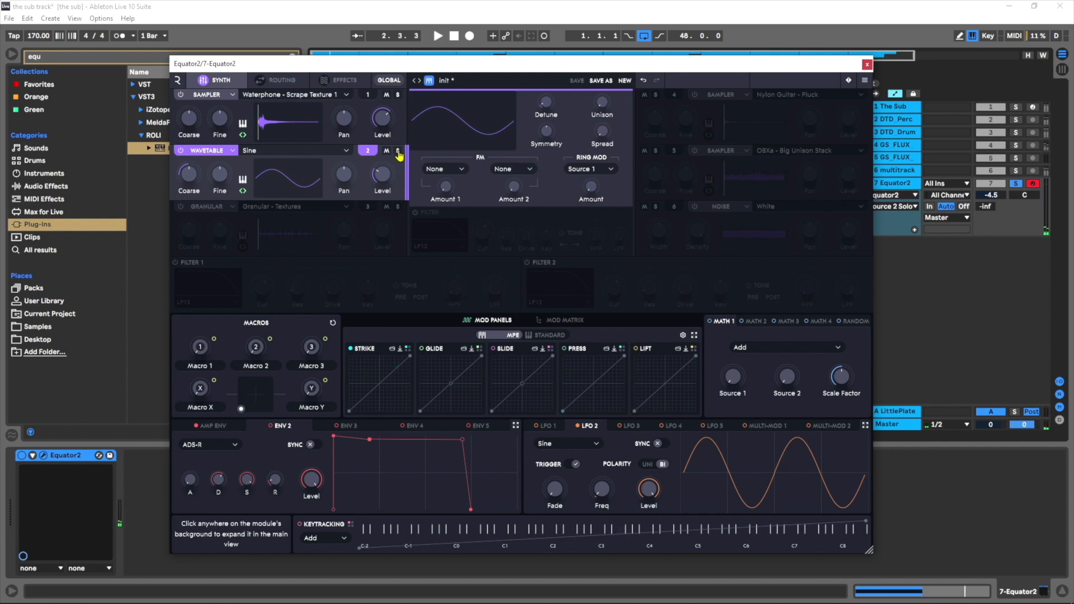
click(341, 80)
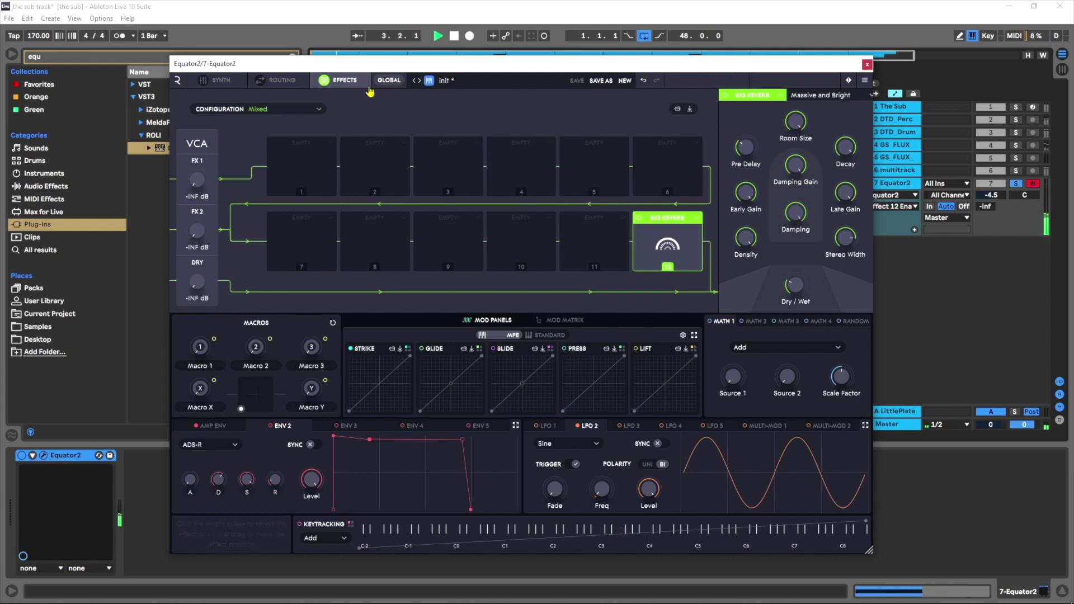
Return to the SYNTH page showing the sampler, Sine wavetable and granular sources.
click(220, 80)
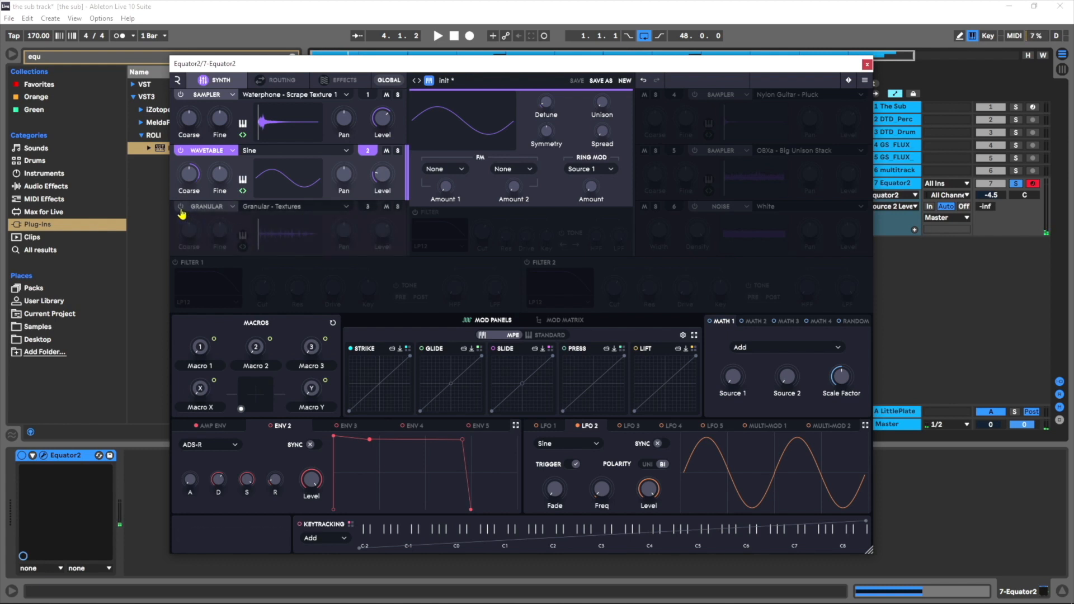
Search the granular source's browser for 'fol' and load Granular - Foley, expanding its samples.
click(180, 206)
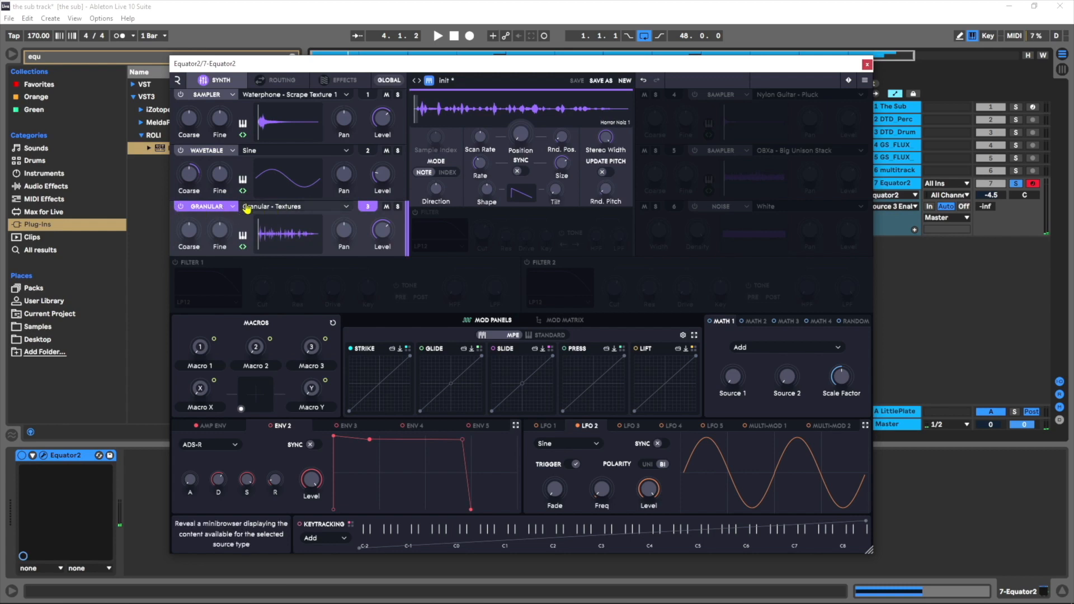
mouse_move(305, 209)
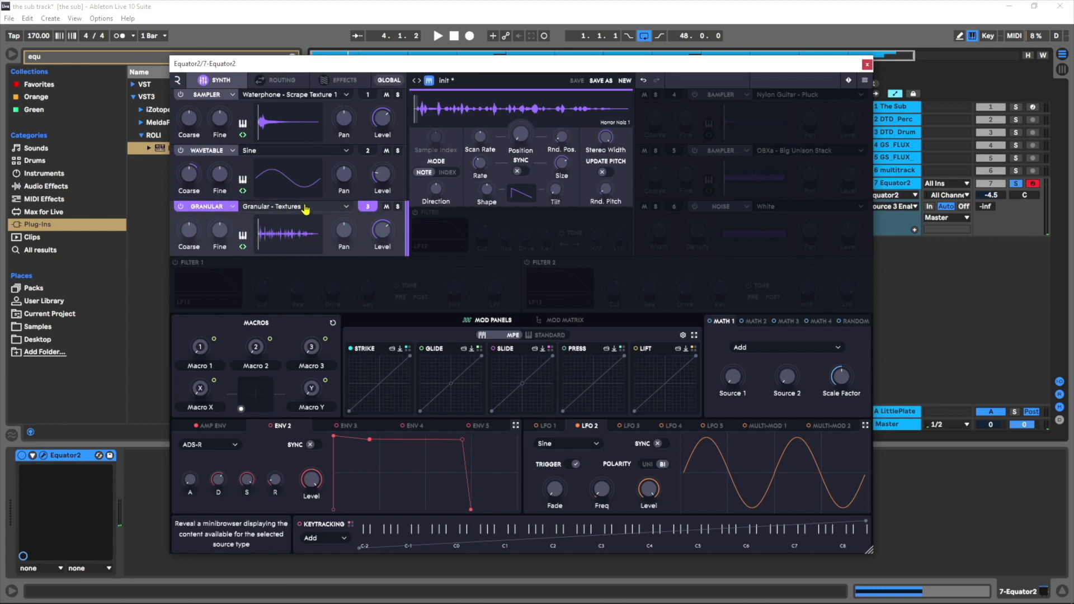
click(295, 206)
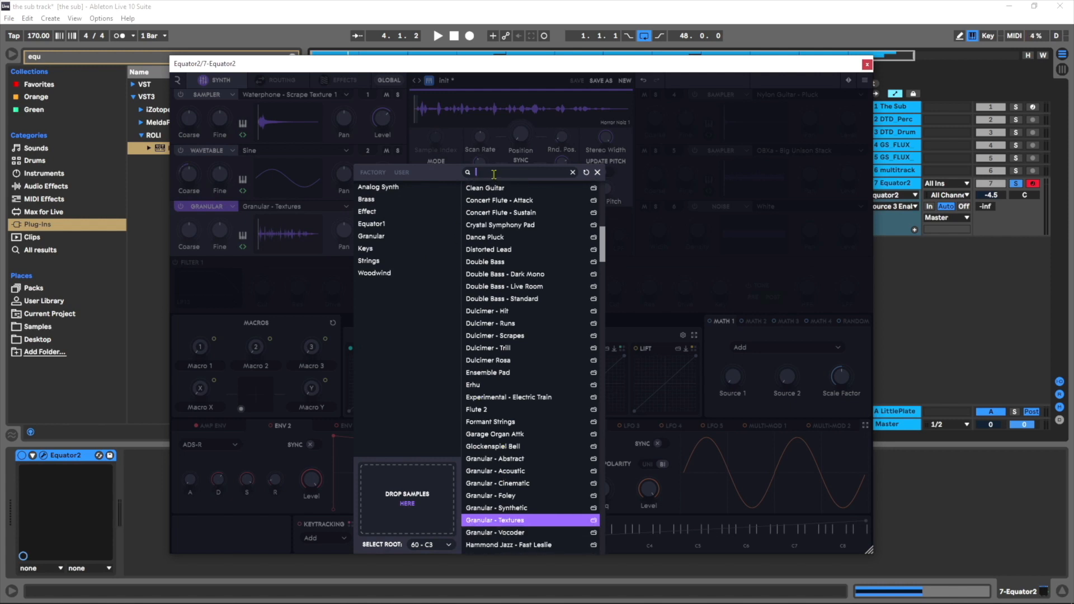
text(water)
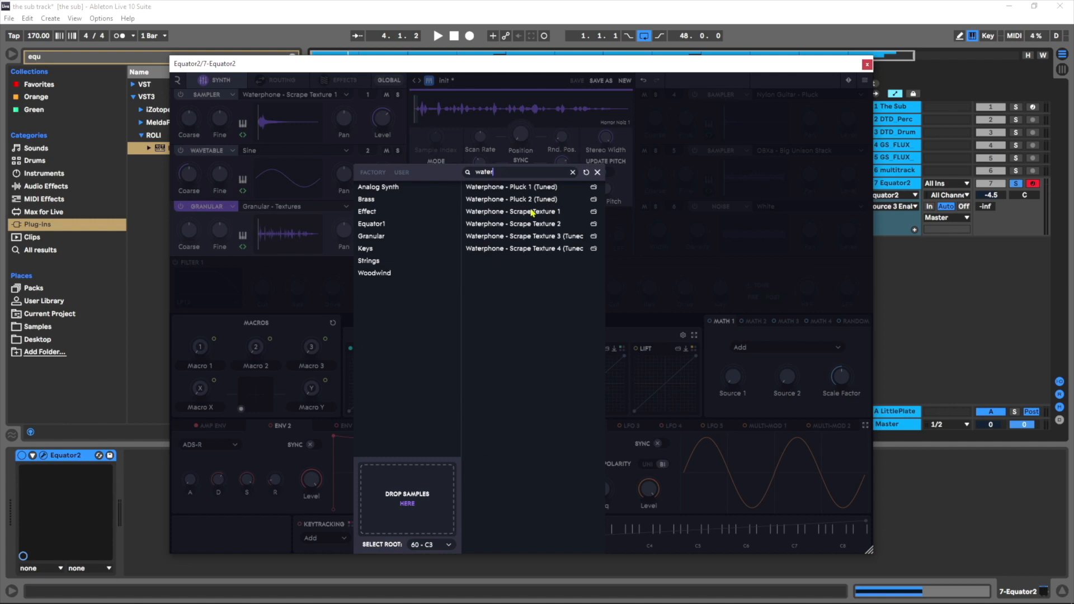
click(512, 211)
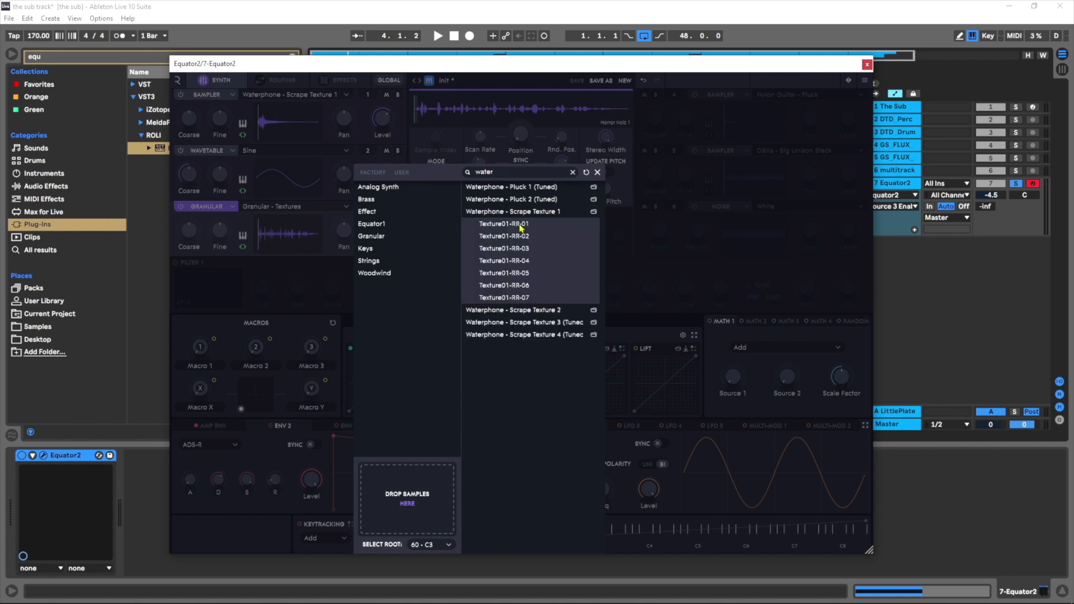
mouse_move(517, 297)
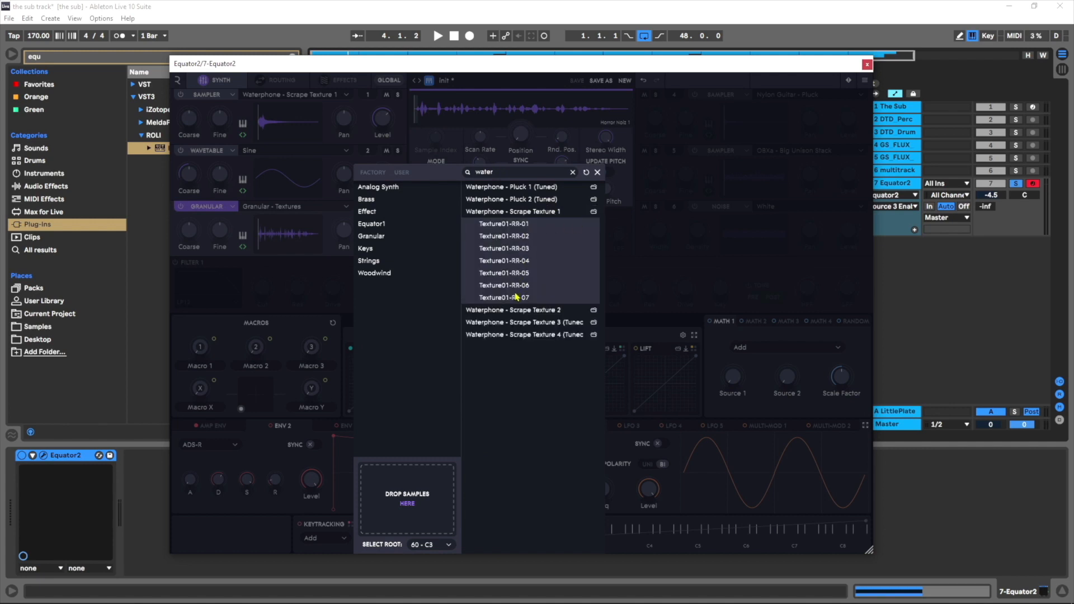
mouse_move(468, 199)
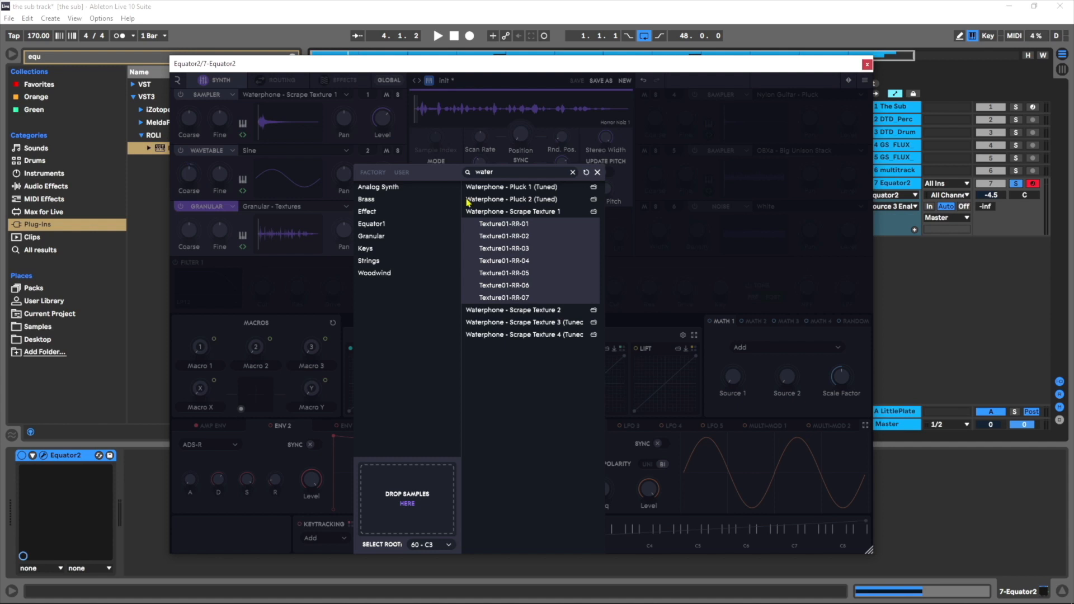
text(fol)
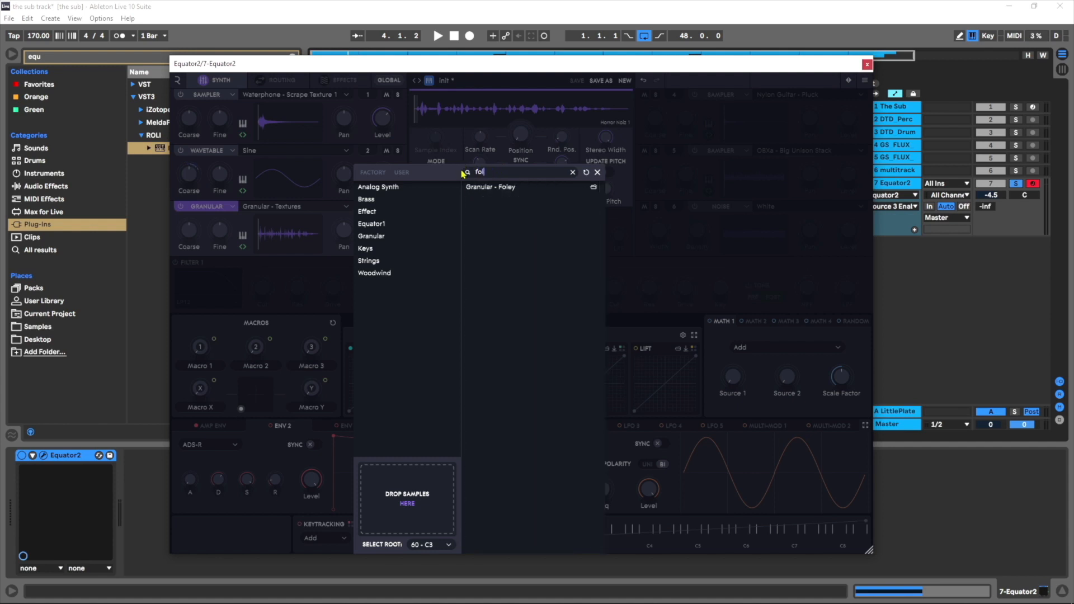
click(490, 186)
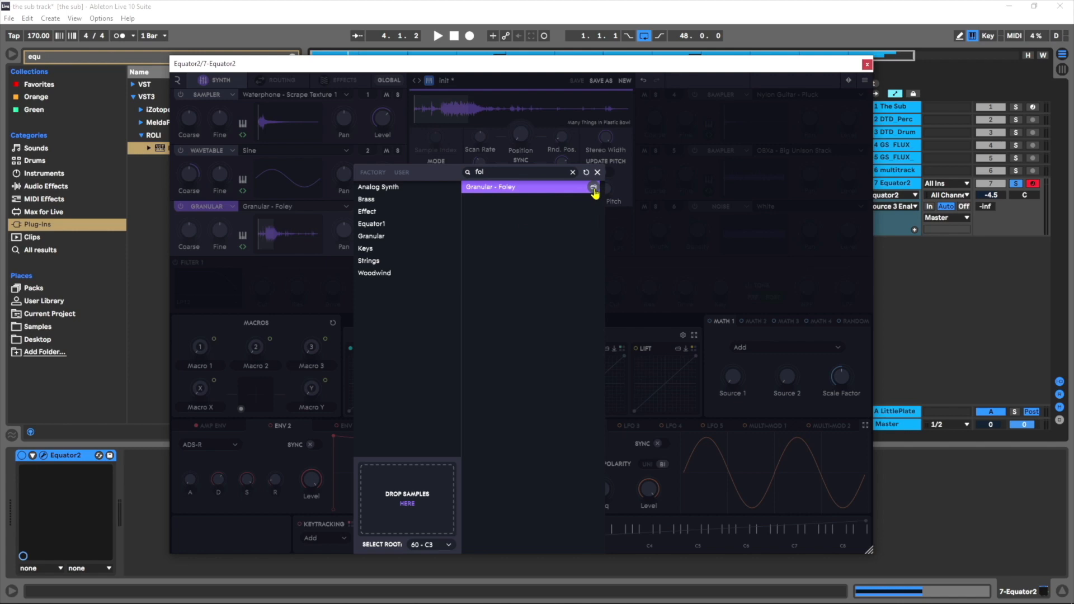
click(593, 187)
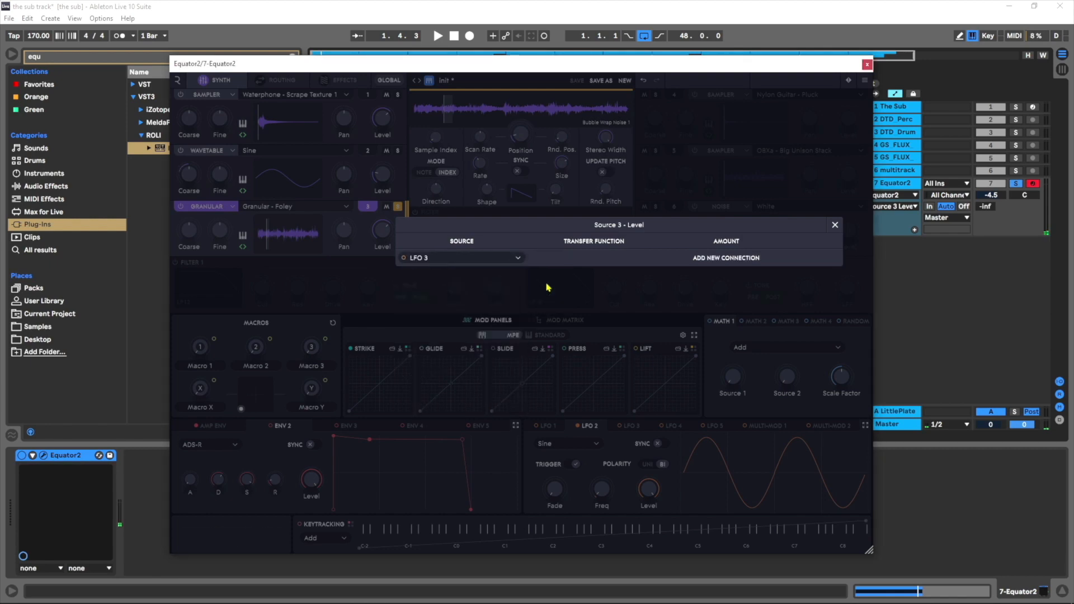
Close the LFO 3 to Source 3 Level connection window.
click(725, 258)
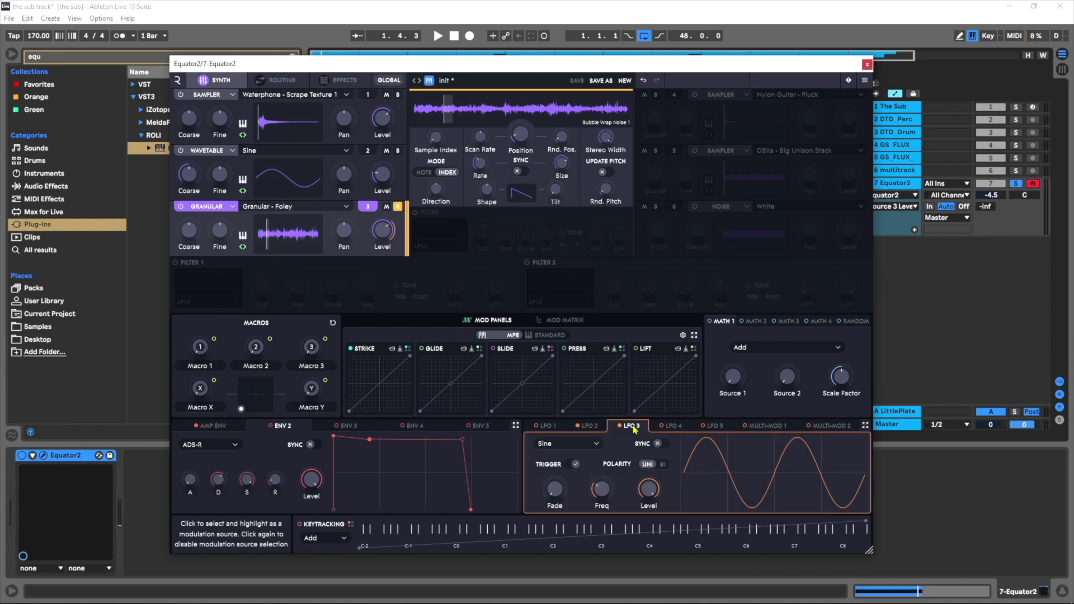
Set LFO 3's waveform to Falling Sawtooth.
click(568, 443)
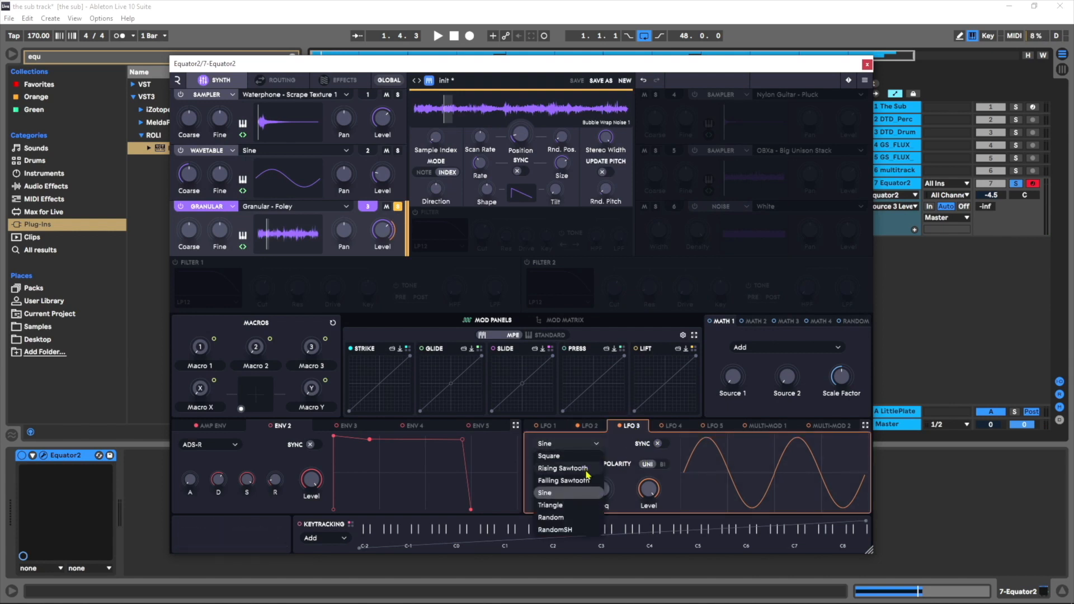
click(563, 480)
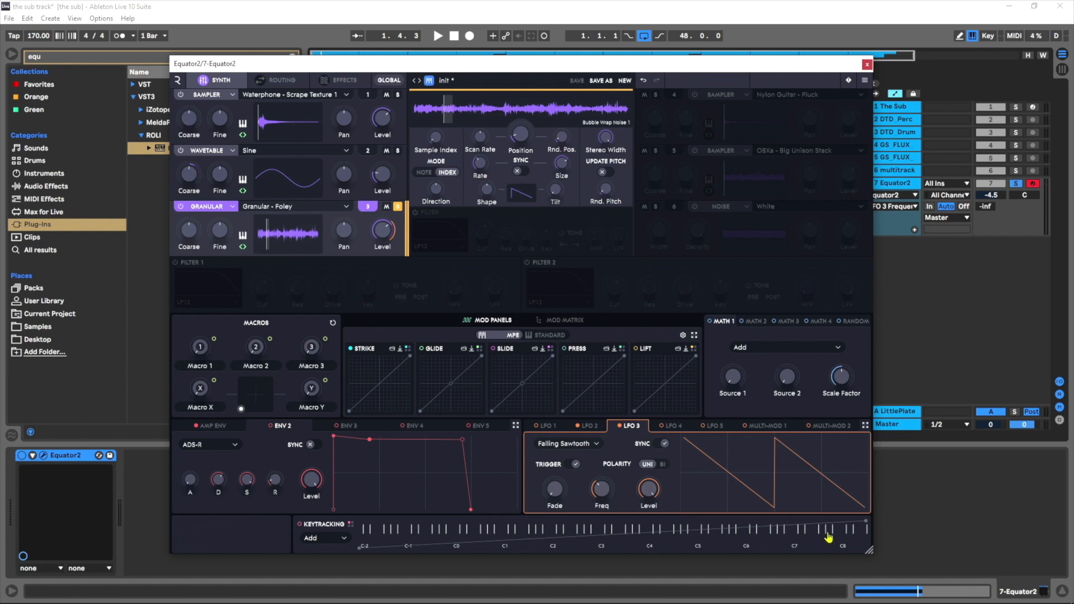
mouse_move(788, 452)
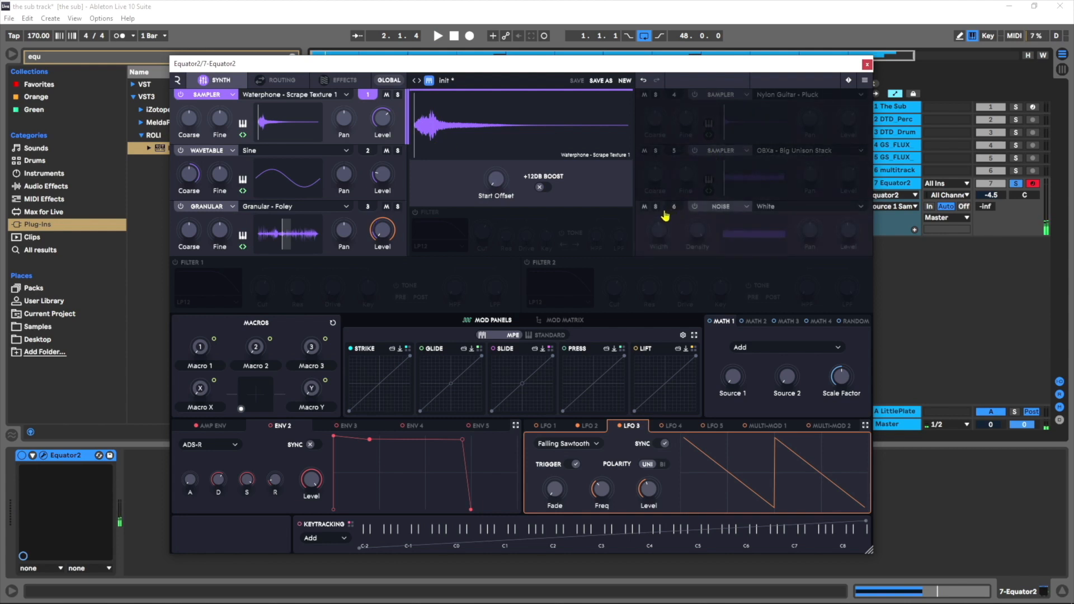
mouse_move(676, 221)
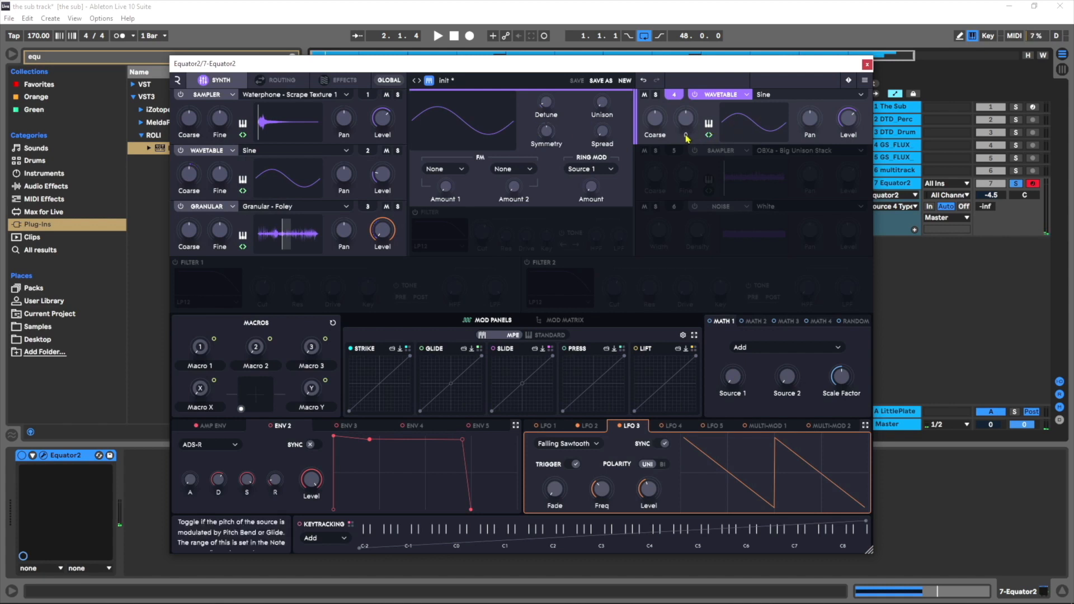
Inspect the Routing page, then return to the synth sources page.
click(279, 80)
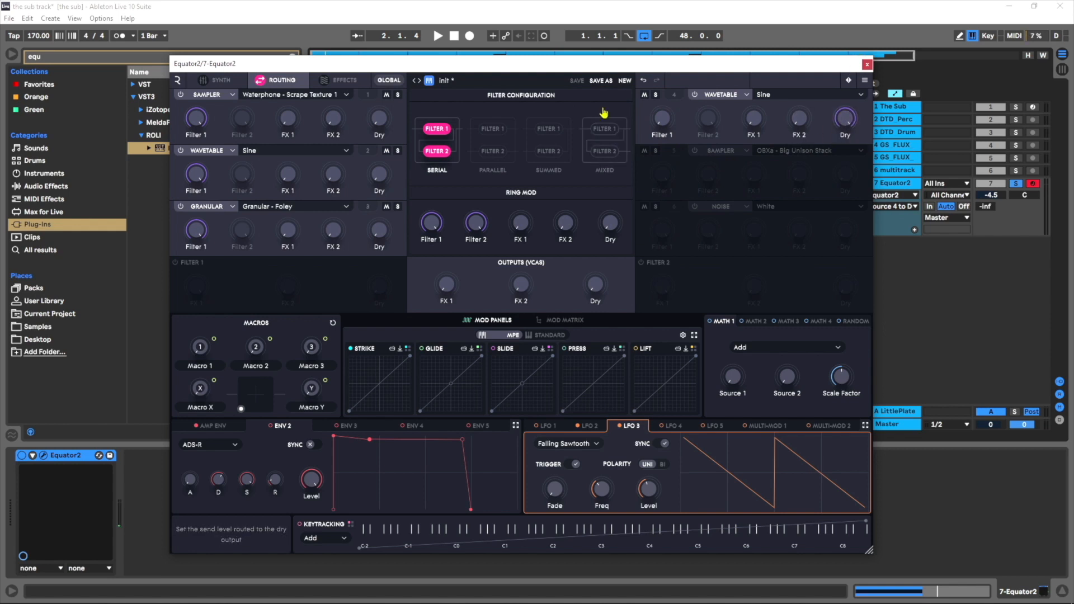
click(220, 80)
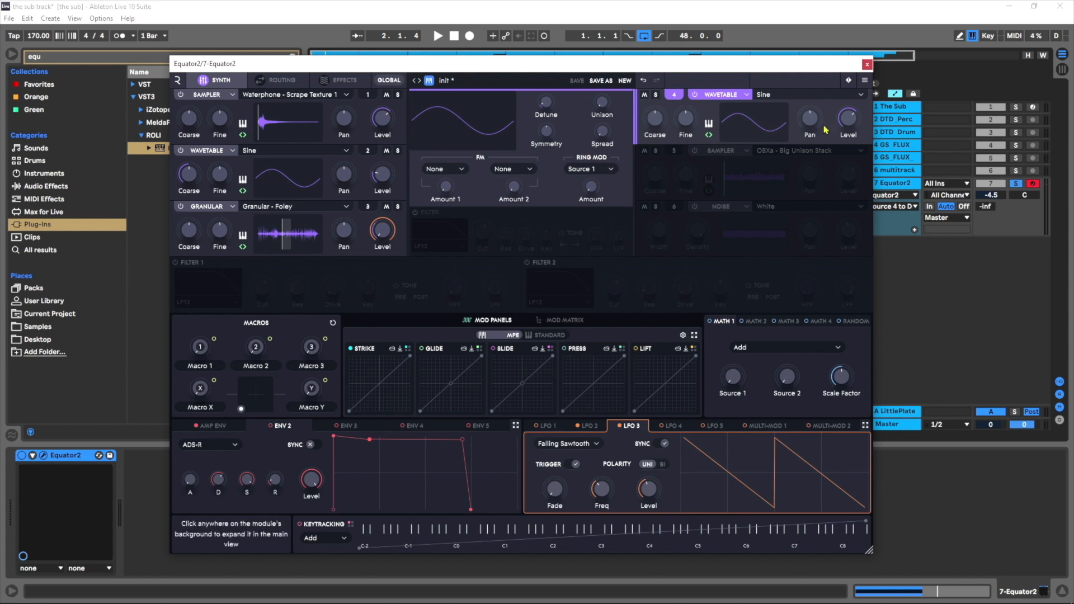
mouse_move(521, 293)
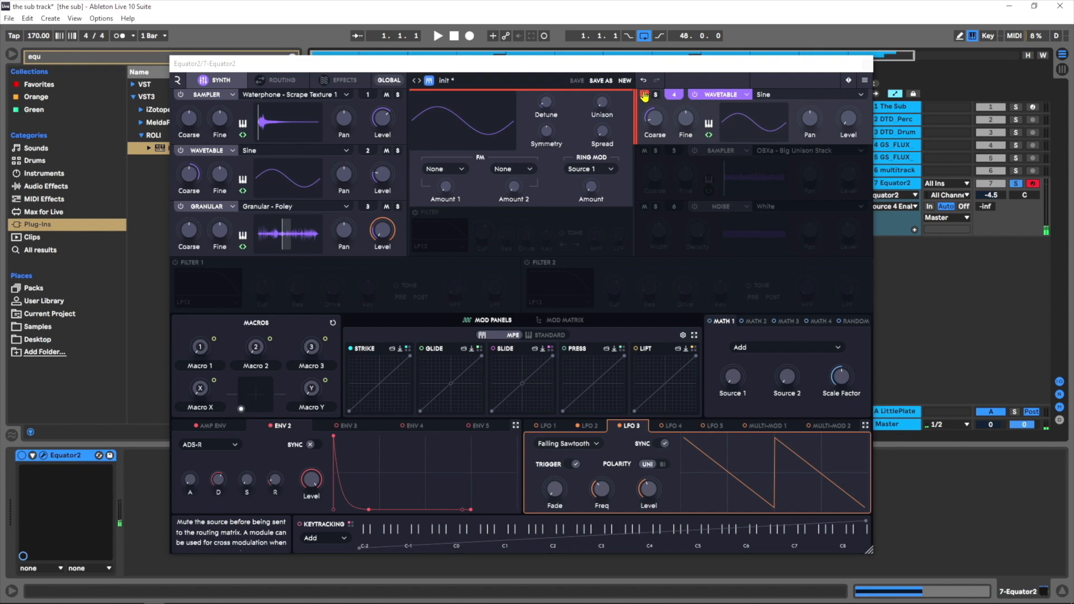
click(709, 95)
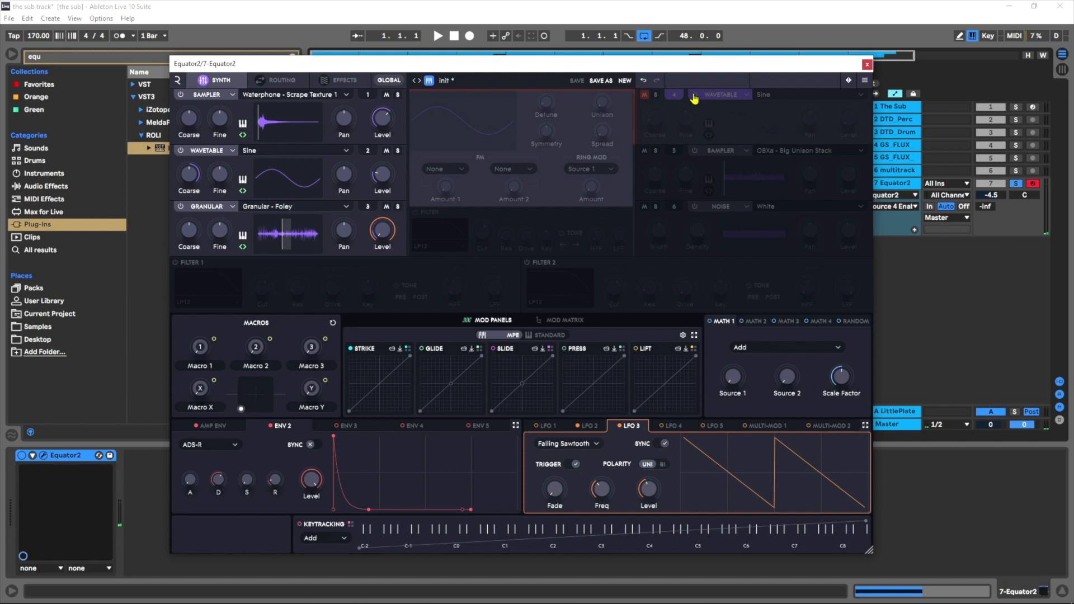
mouse_move(652, 96)
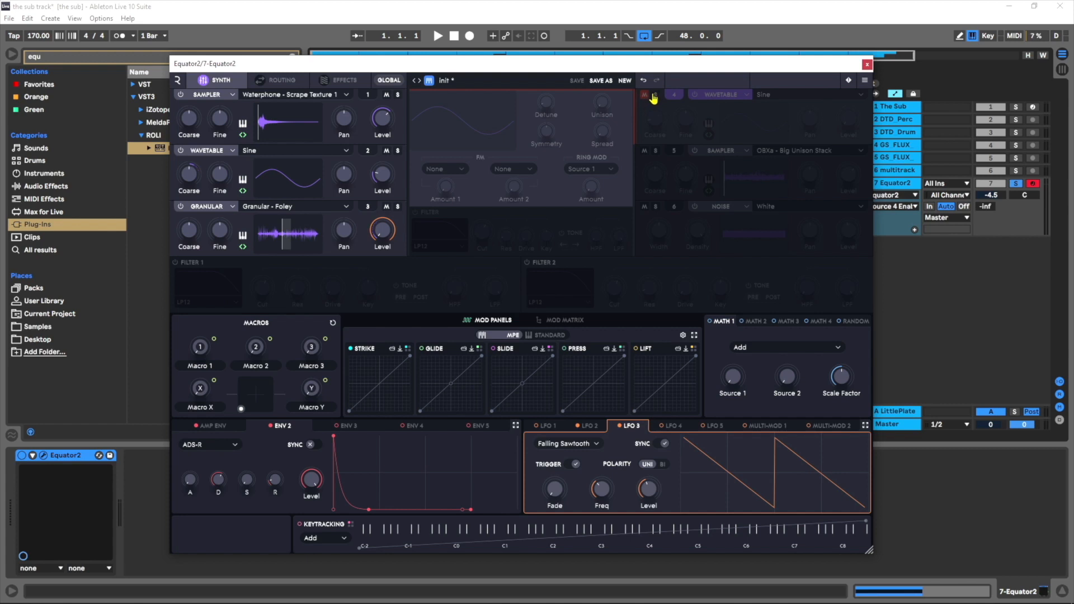
click(643, 94)
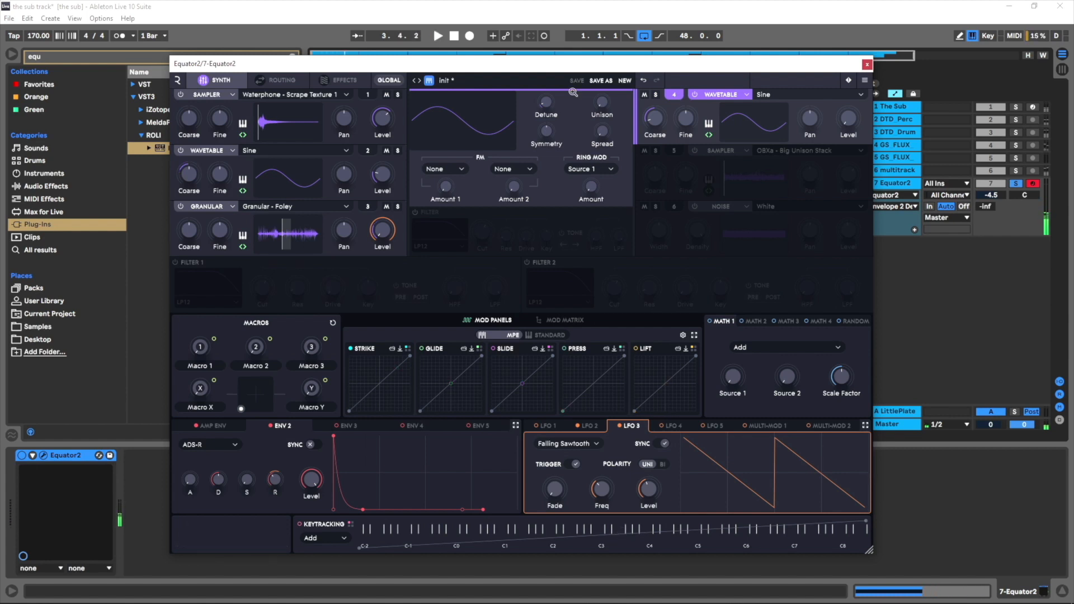
drag(382, 173, 382, 173)
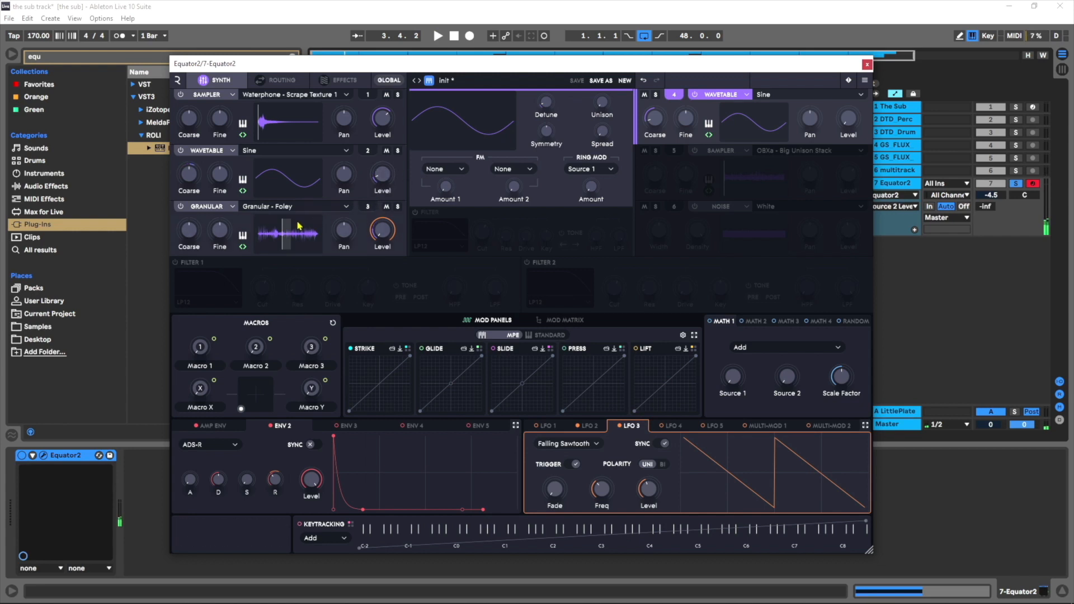
mouse_move(244, 226)
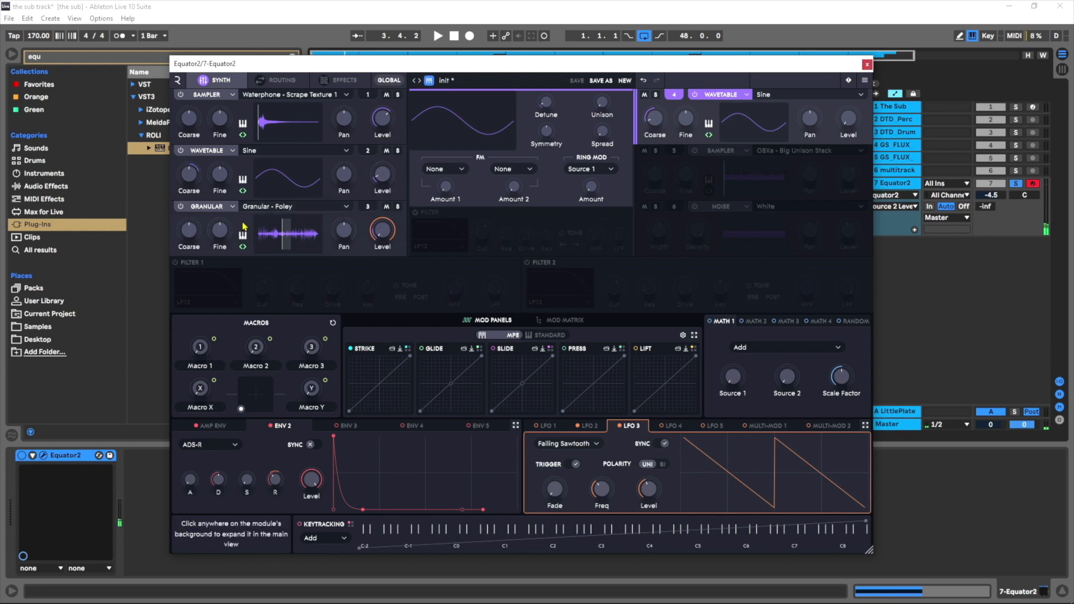